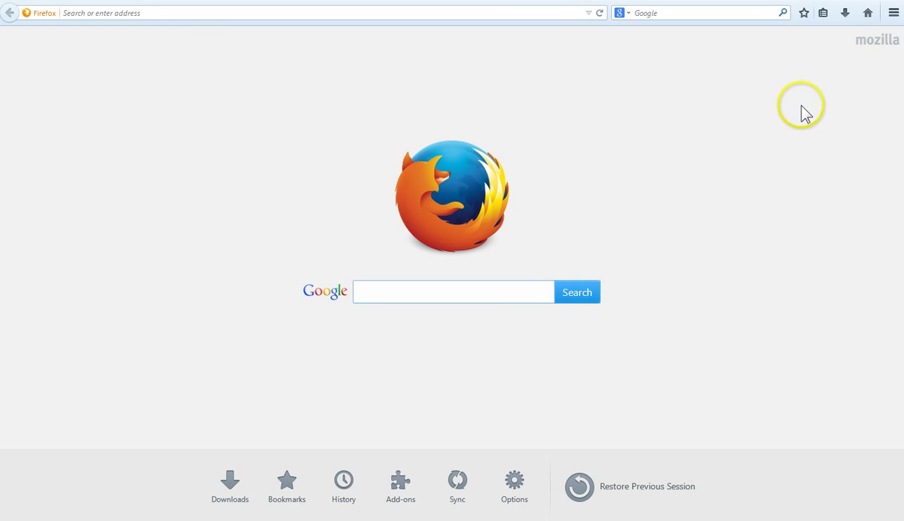
pyautogui.moveTo(894, 13)
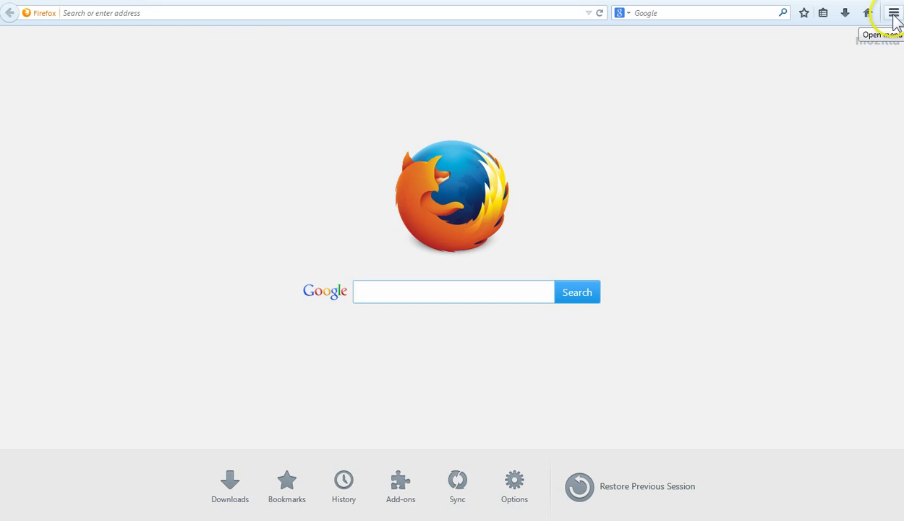
# - Open Firefox's main hamburger menu from the toolbar
pyautogui.click(895, 13)
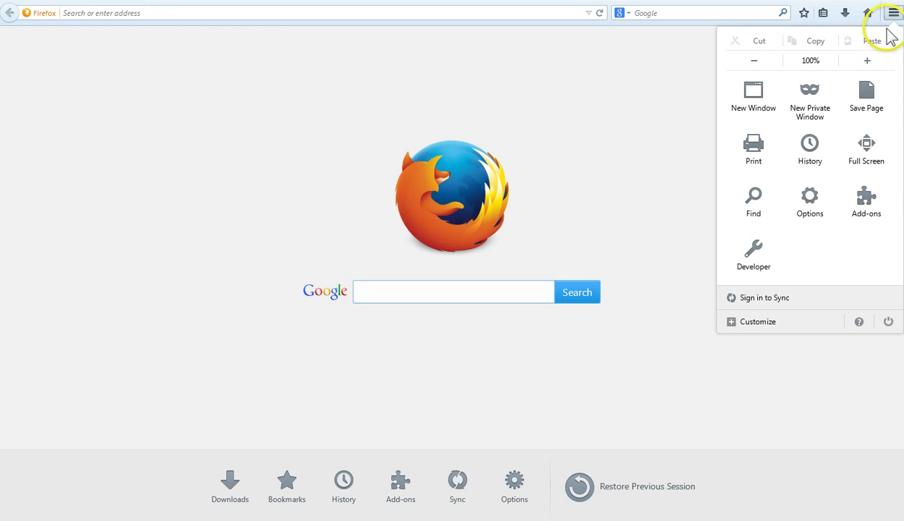
pyautogui.moveTo(809, 201)
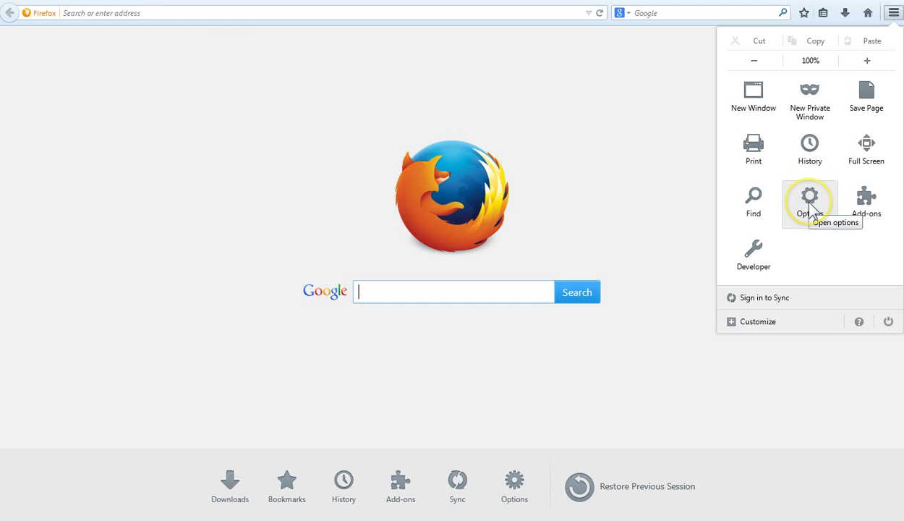
# - Open Options, glance at General and Tabs, then show the Privacy tab
pyautogui.click(810, 199)
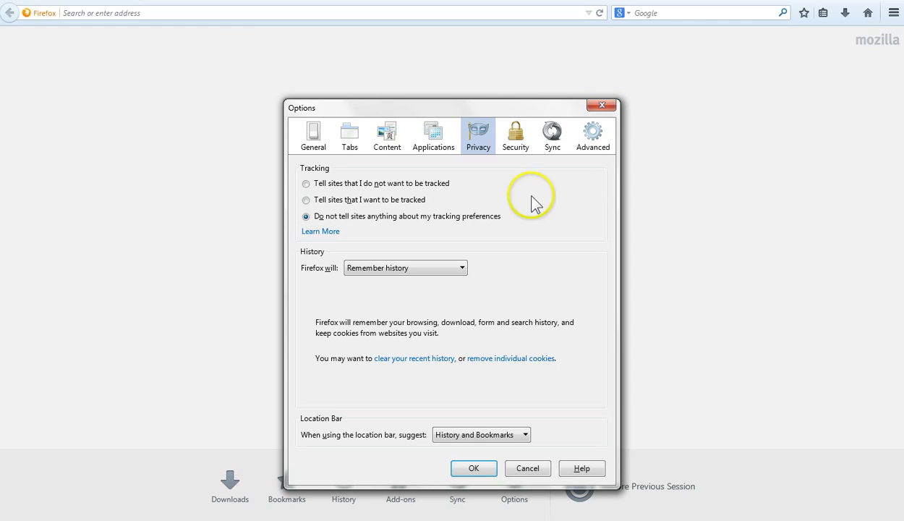
pyautogui.click(350, 135)
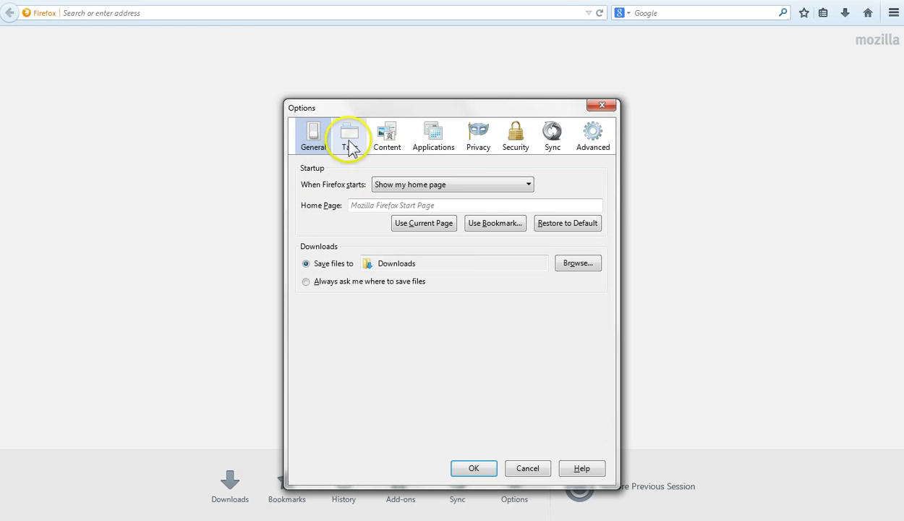
pyautogui.click(350, 133)
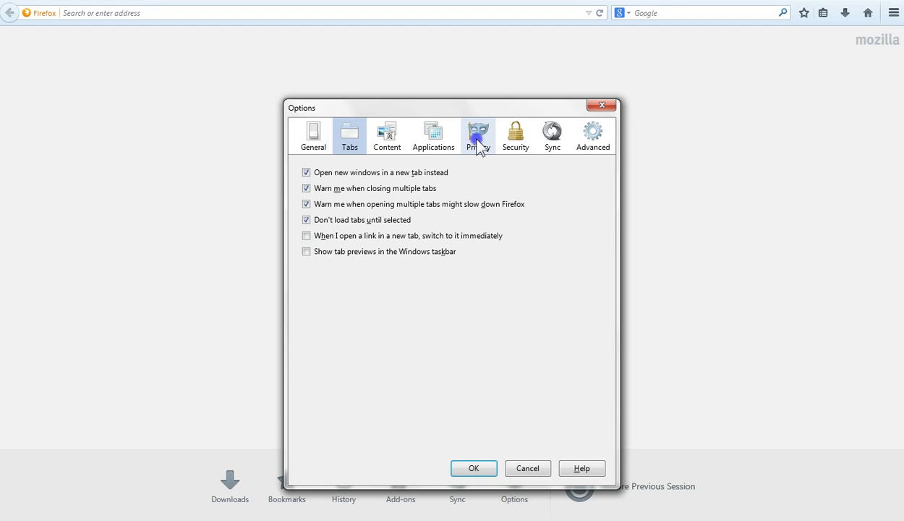
pyautogui.click(477, 134)
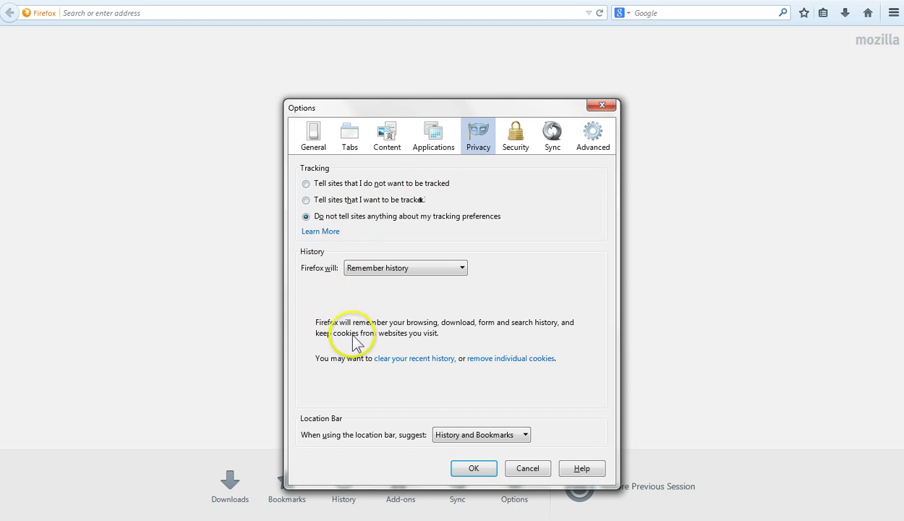
pyautogui.moveTo(399, 363)
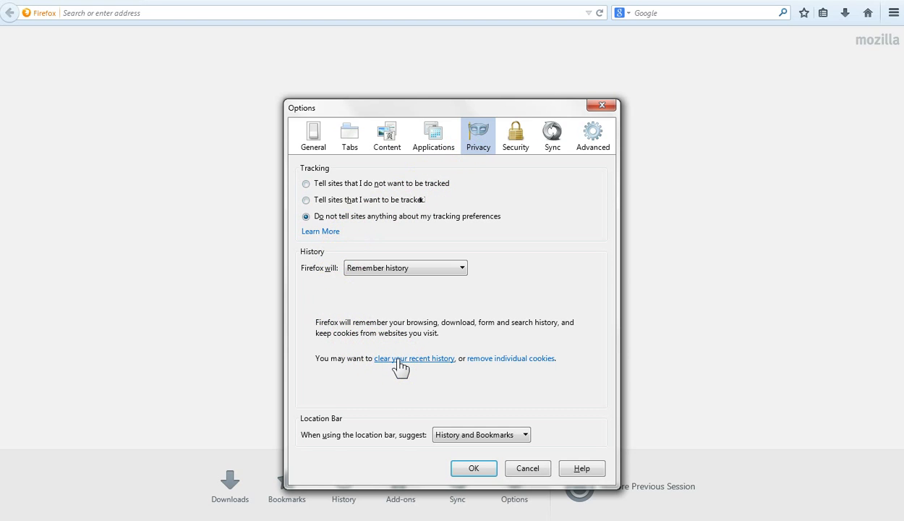
# - Start clearing recent history with the time range set to Everything
pyautogui.click(413, 358)
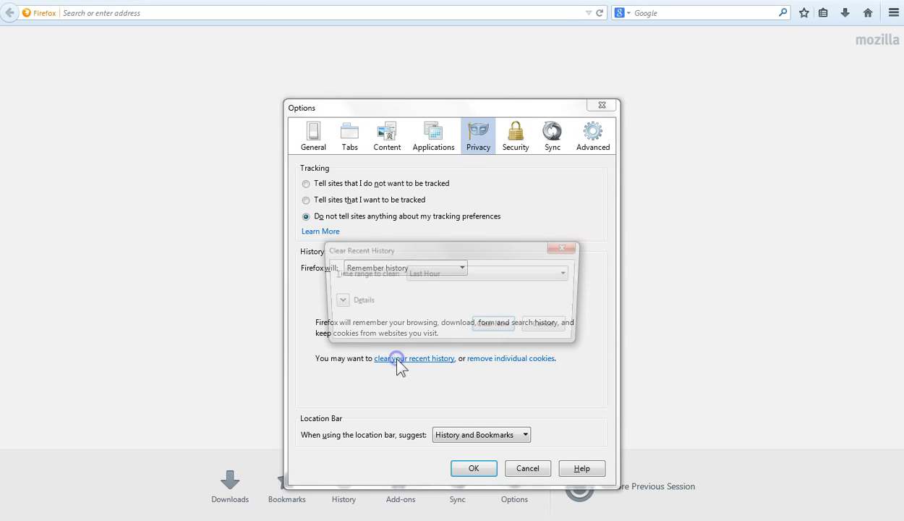
pyautogui.click(413, 358)
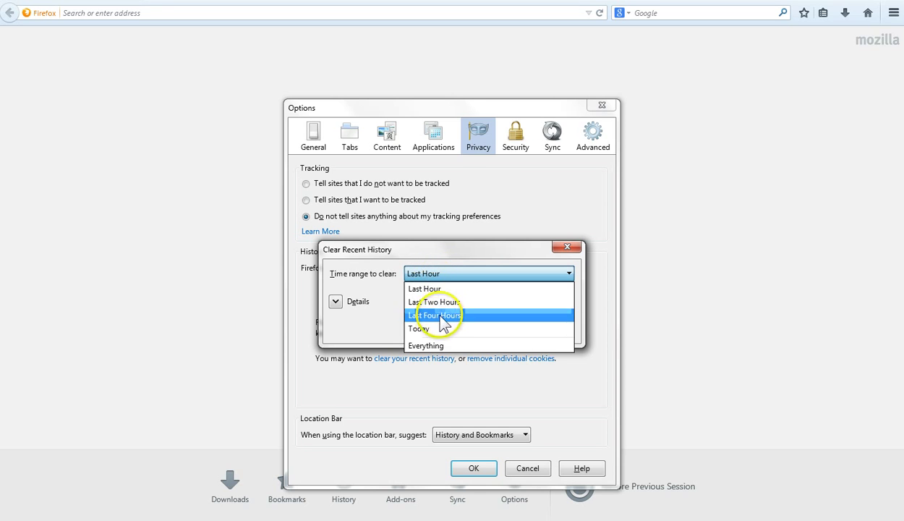
pyautogui.moveTo(445, 349)
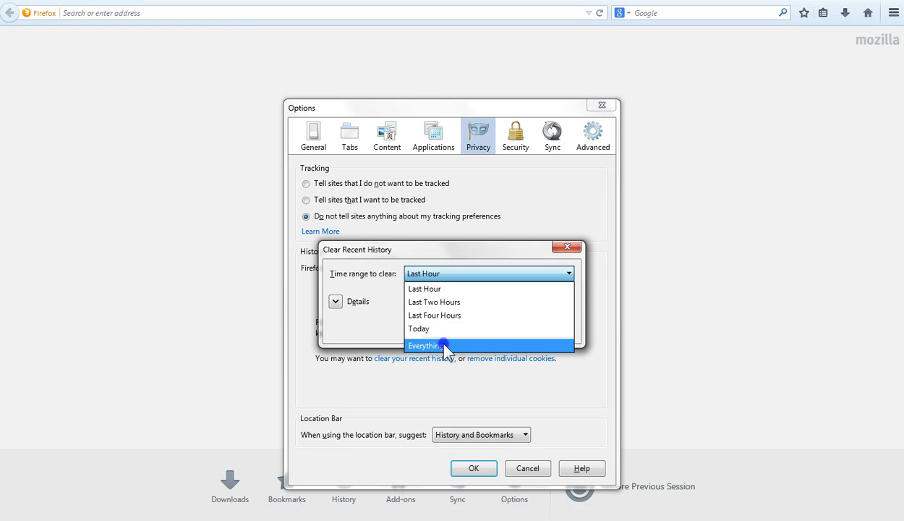
pyautogui.click(426, 345)
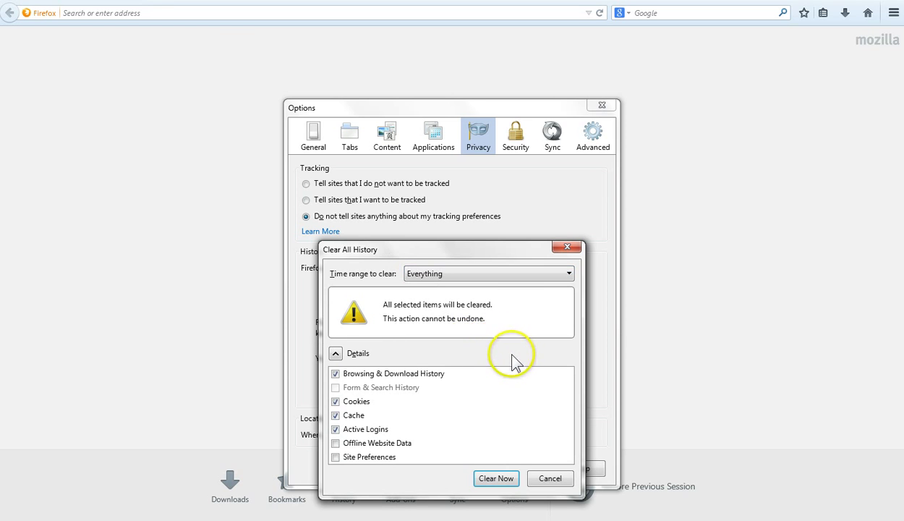
pyautogui.moveTo(482, 256)
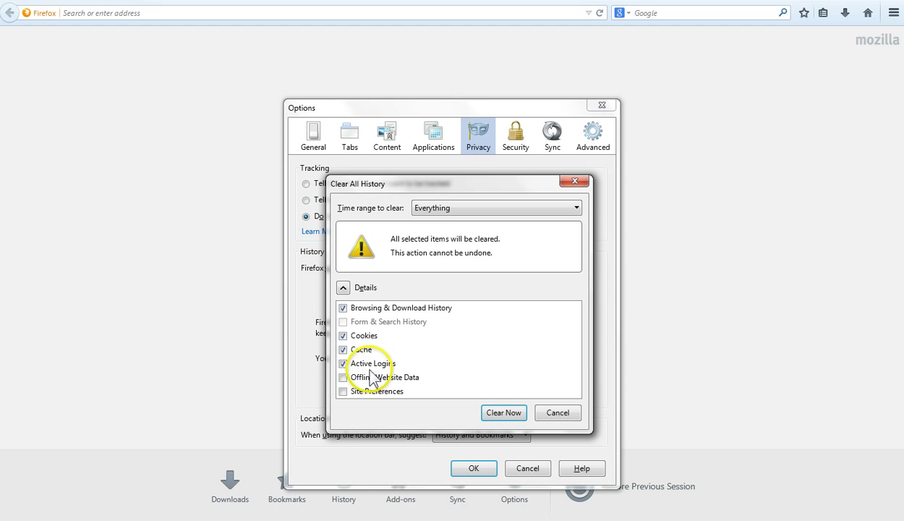
# - Untick Active Logins and Browsing & Download History, keeping Cookies and Cache
pyautogui.click(344, 363)
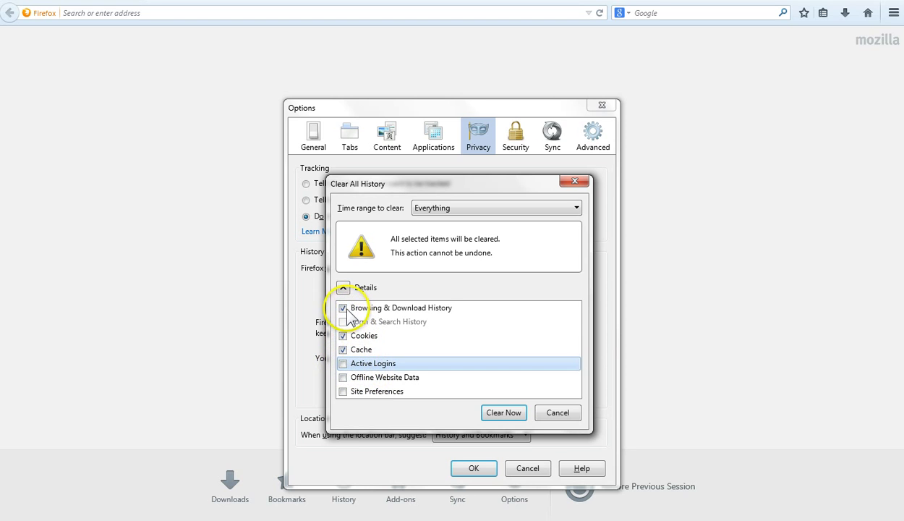
pyautogui.click(343, 307)
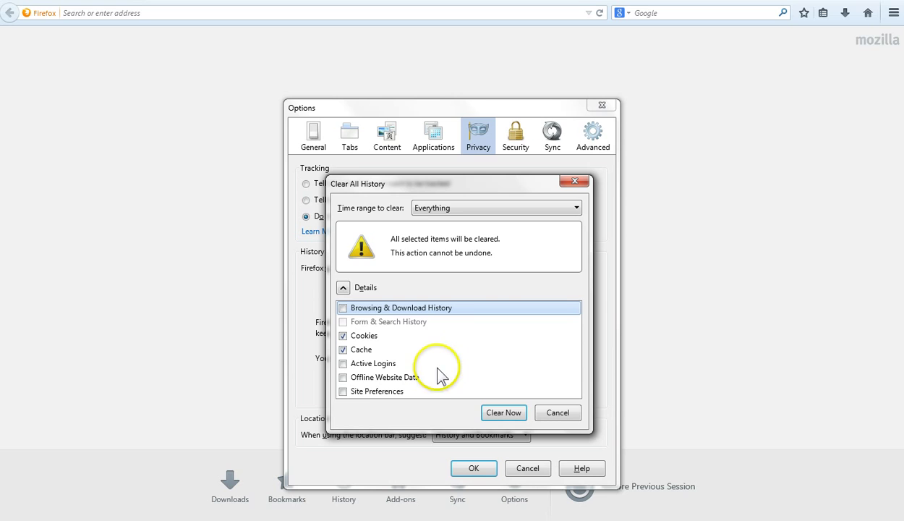
pyautogui.moveTo(450, 390)
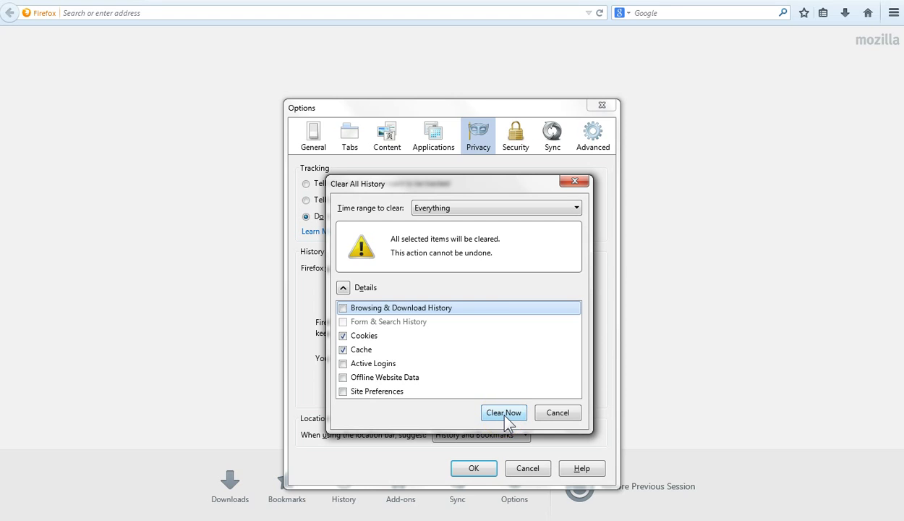
# - Clear cookies and cache now and close Options with OK
pyautogui.click(504, 412)
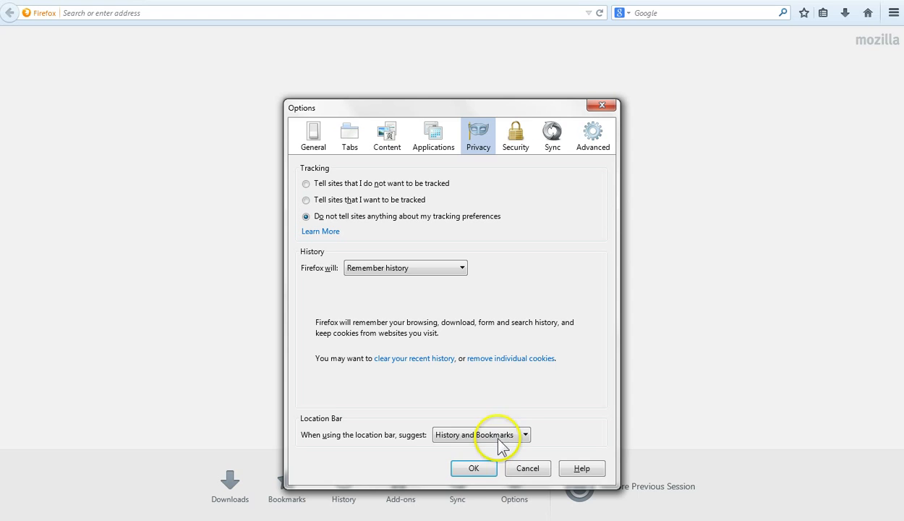
pyautogui.moveTo(475, 473)
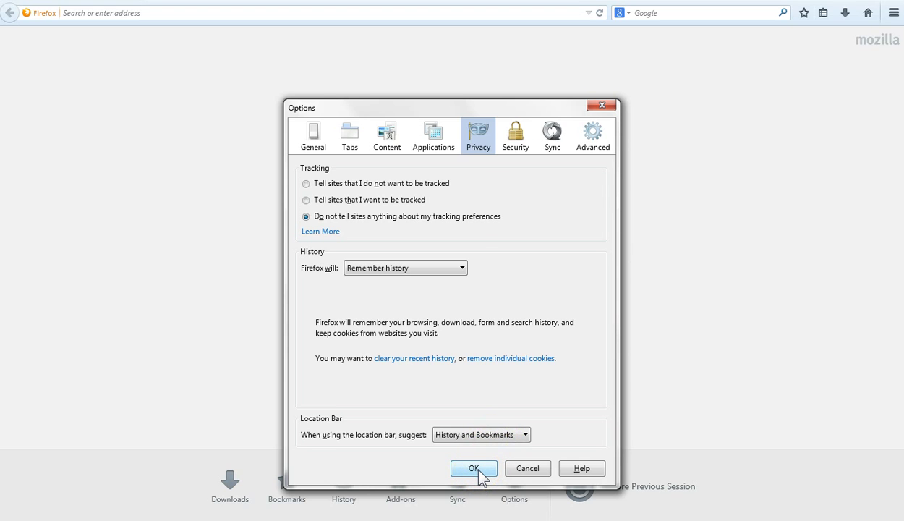
pyautogui.click(476, 468)
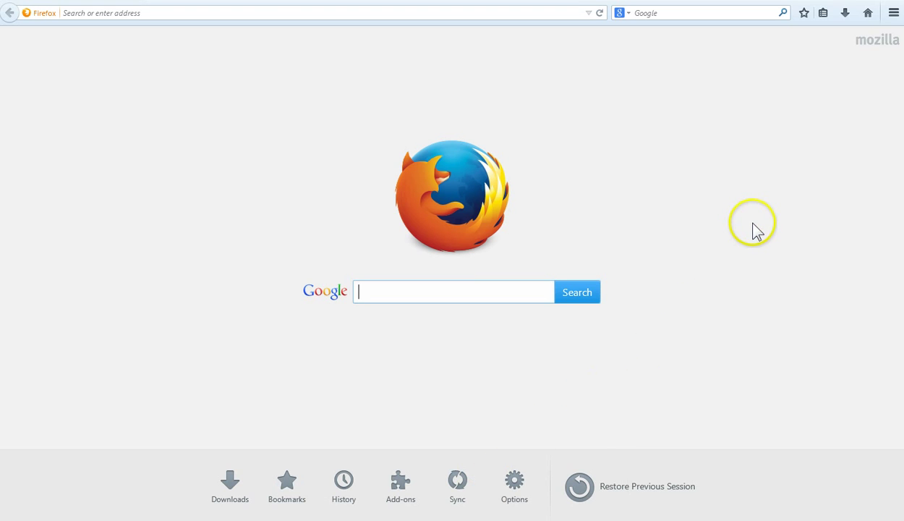